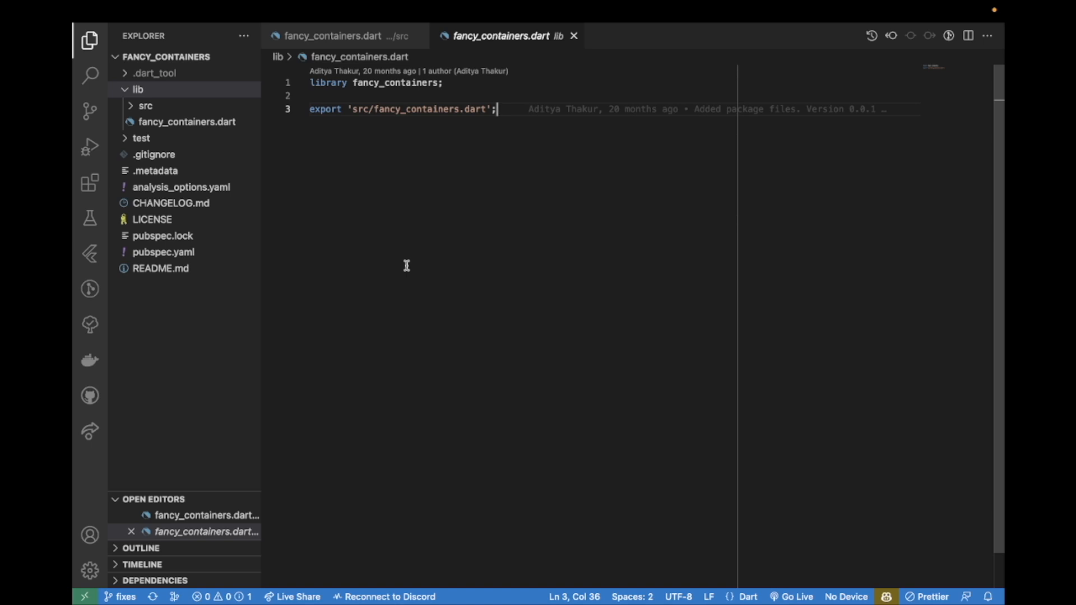
mouse_move(302, 311)
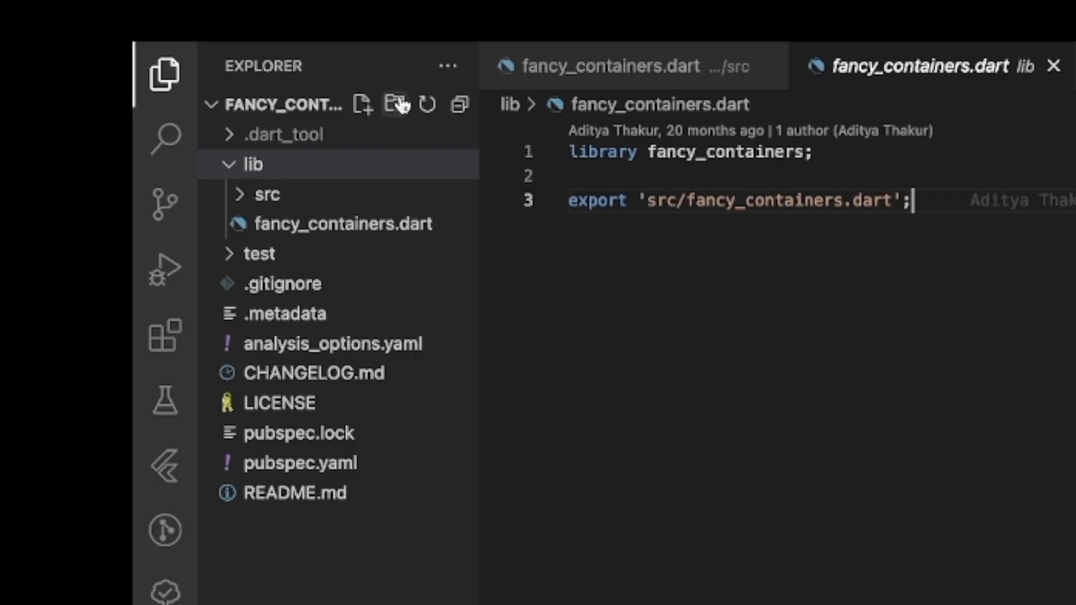
Collapse the file tree and create an empty 'example' folder at the package root
click(395, 104)
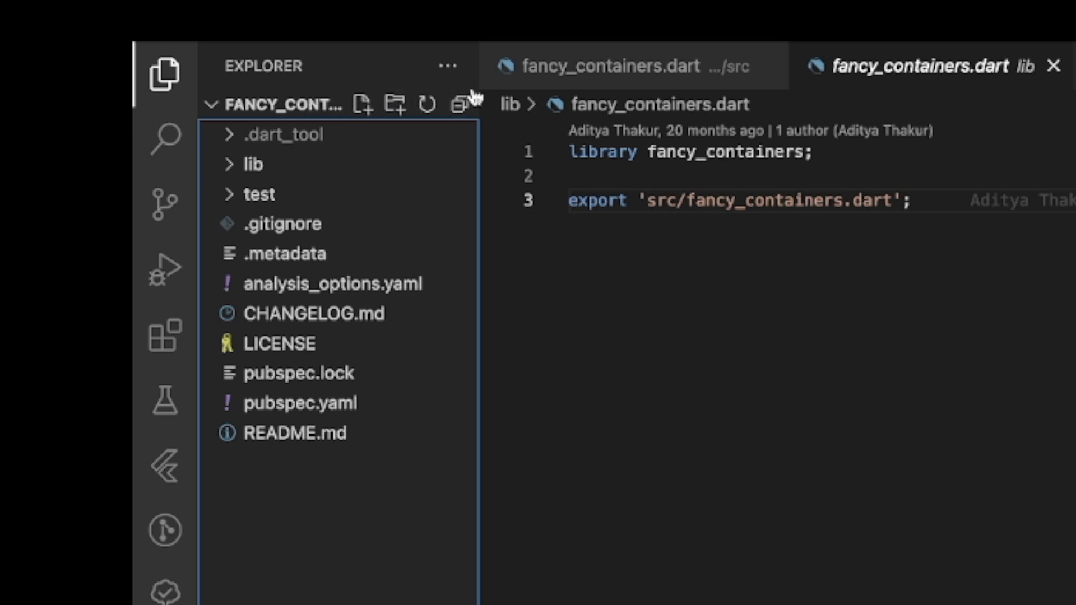
click(394, 105)
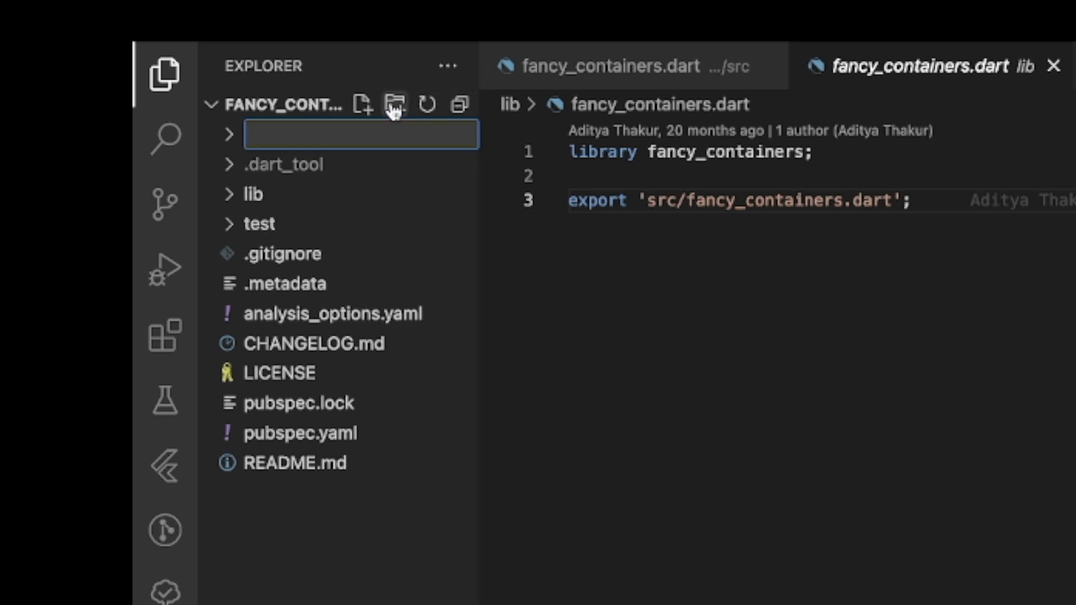
text(example)
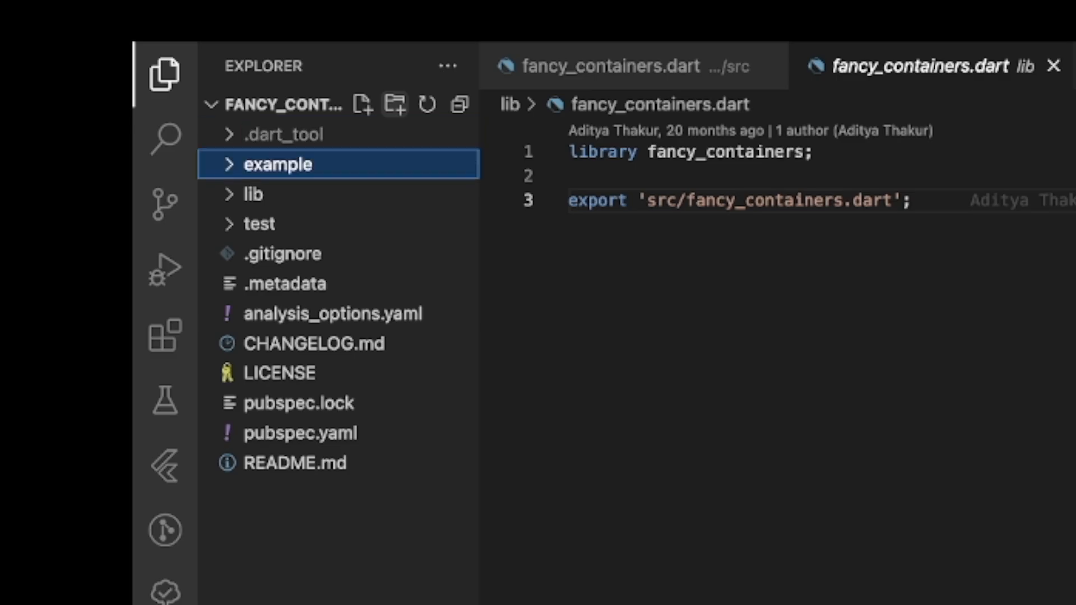
click(335, 11)
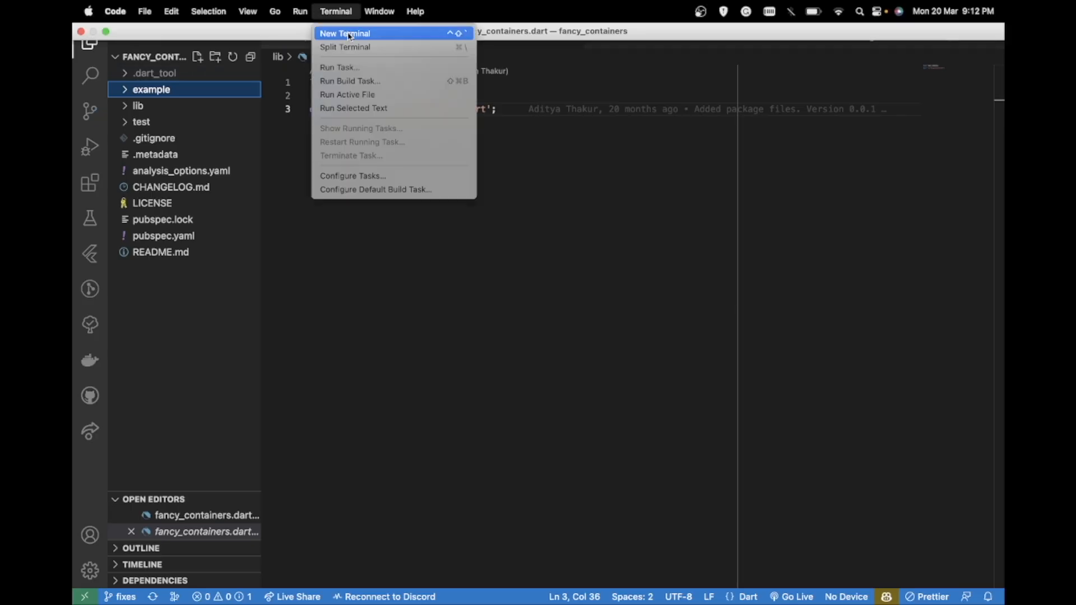
In a new terminal, run 'cd example' and 'flutter create --org com.aditya .'
click(346, 33)
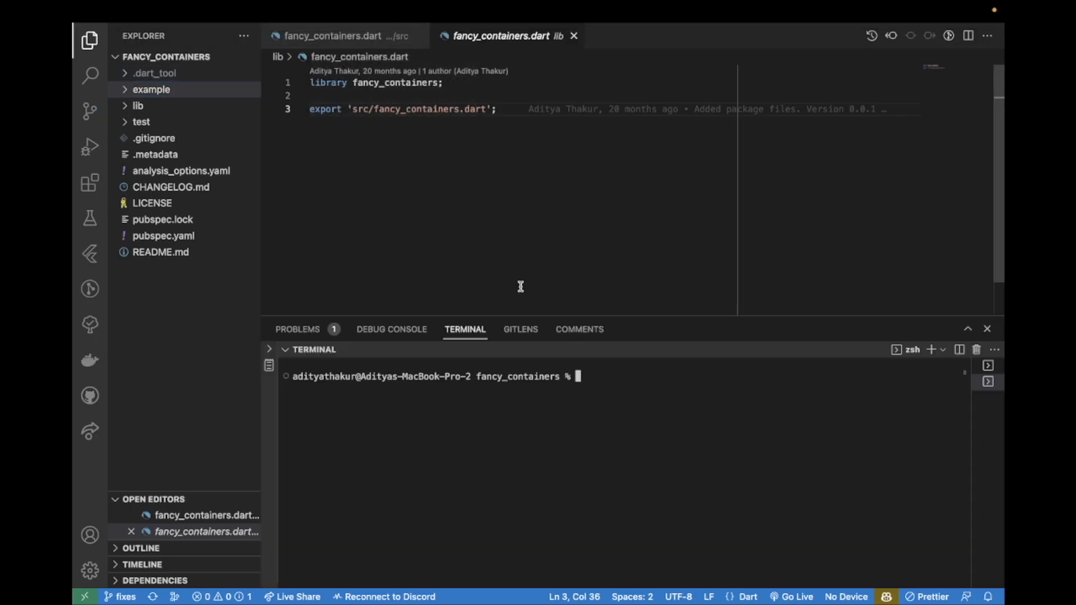
text(cd ex)
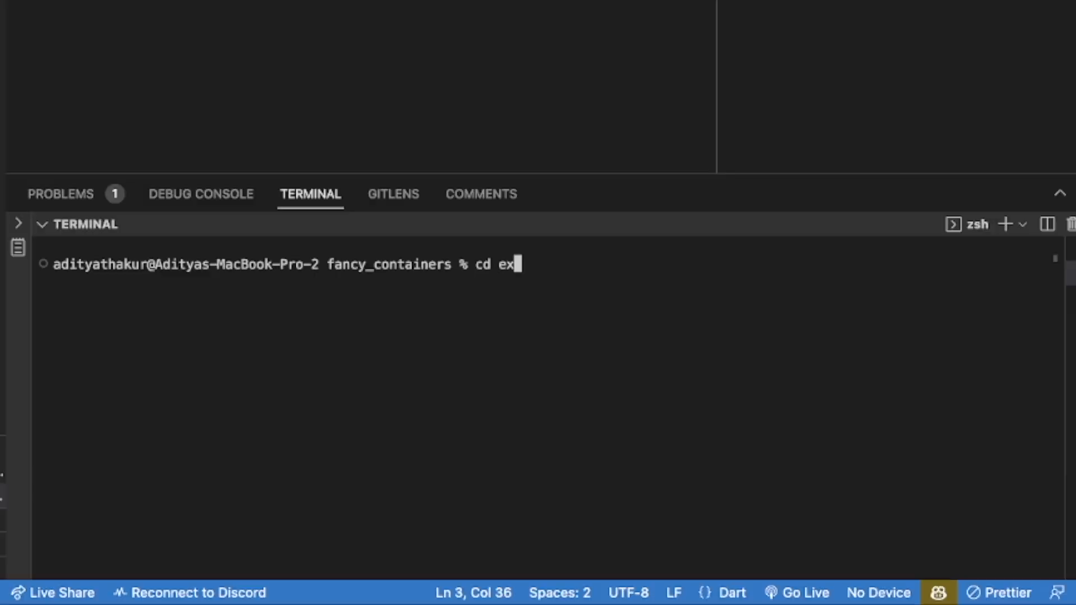
text(ample)
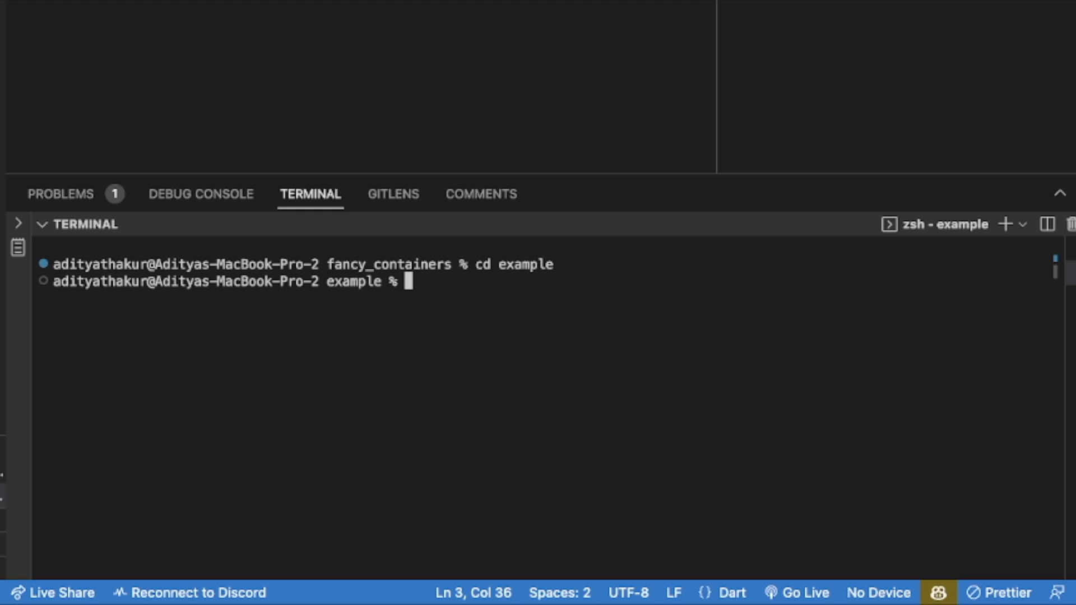
text(flutter cr)
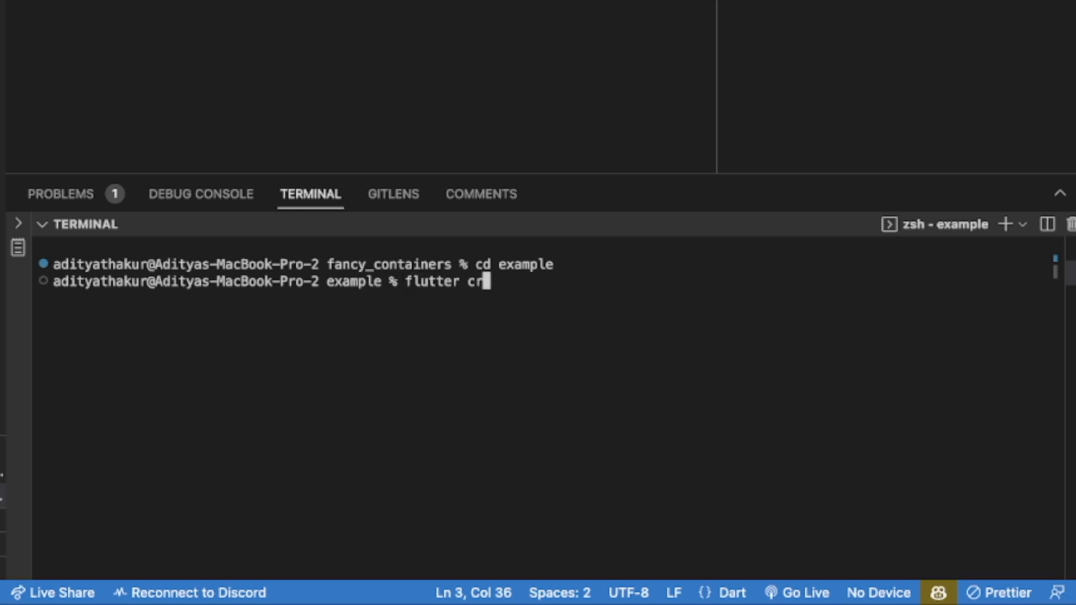
text(eate --org)
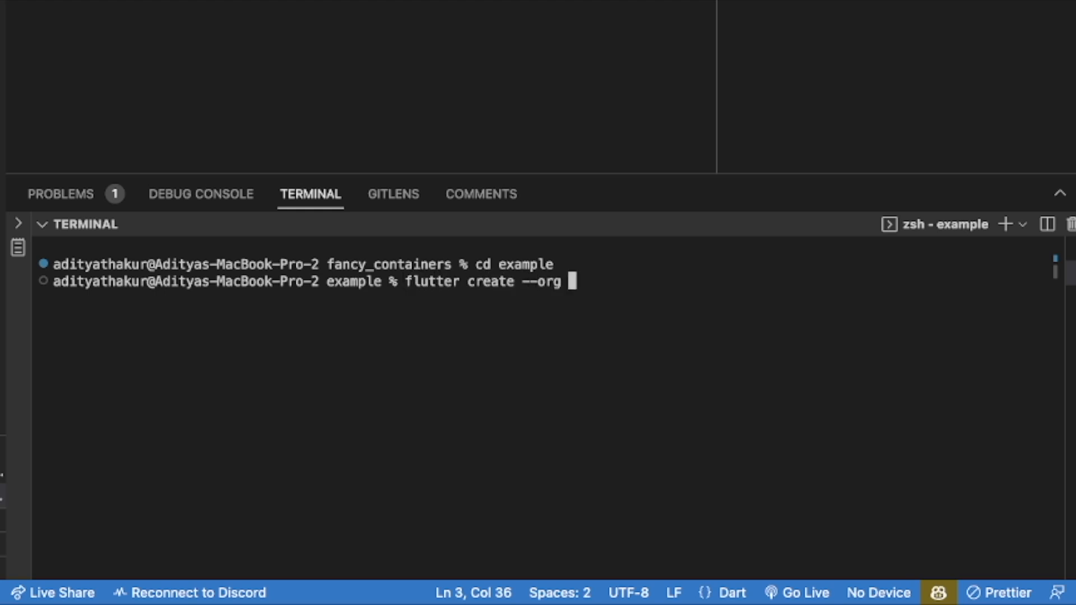
text(com.aditya .)
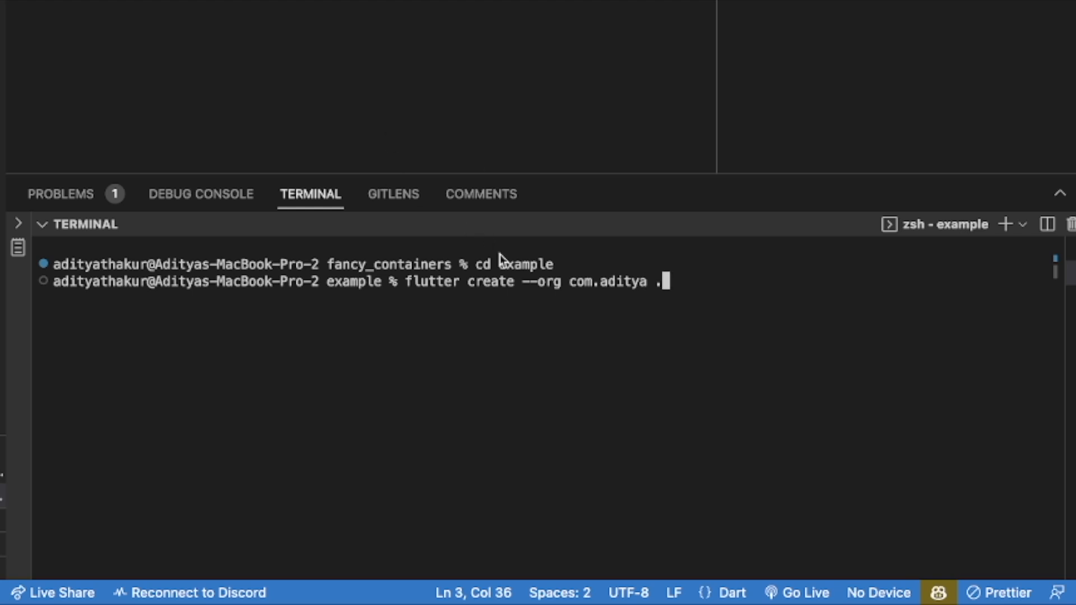
drag(404, 280, 673, 280)
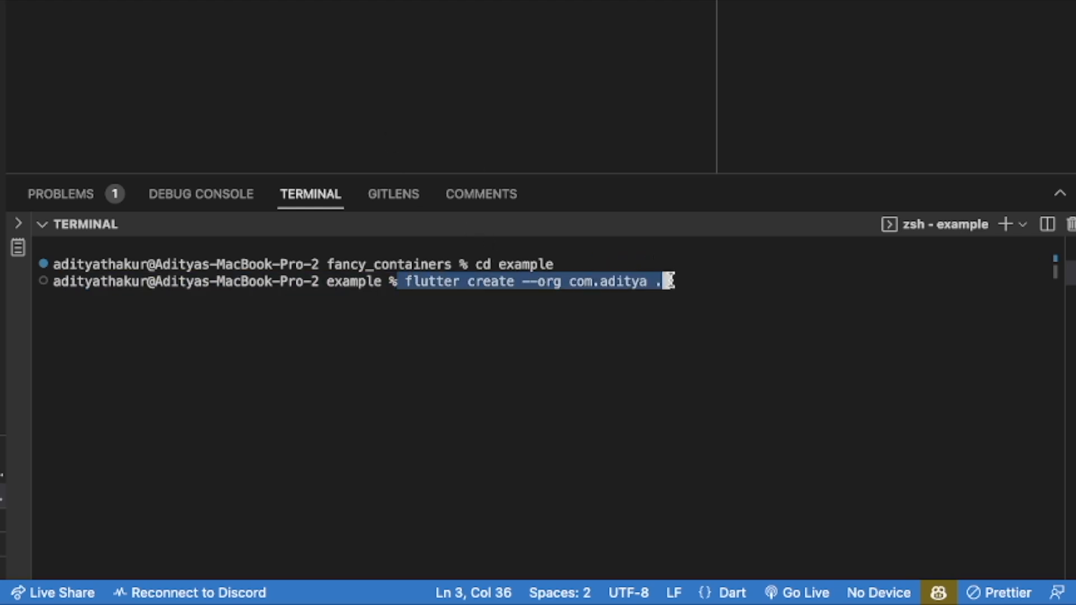
key(Enter)
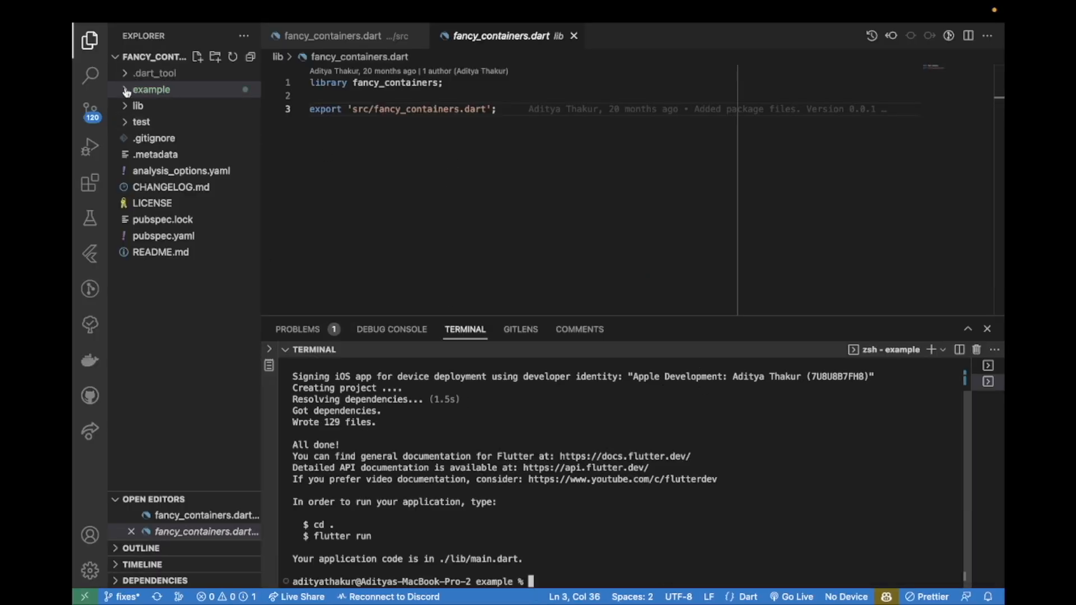
Expand the example folder's generated files and discard an unfinished flutter create command
click(150, 89)
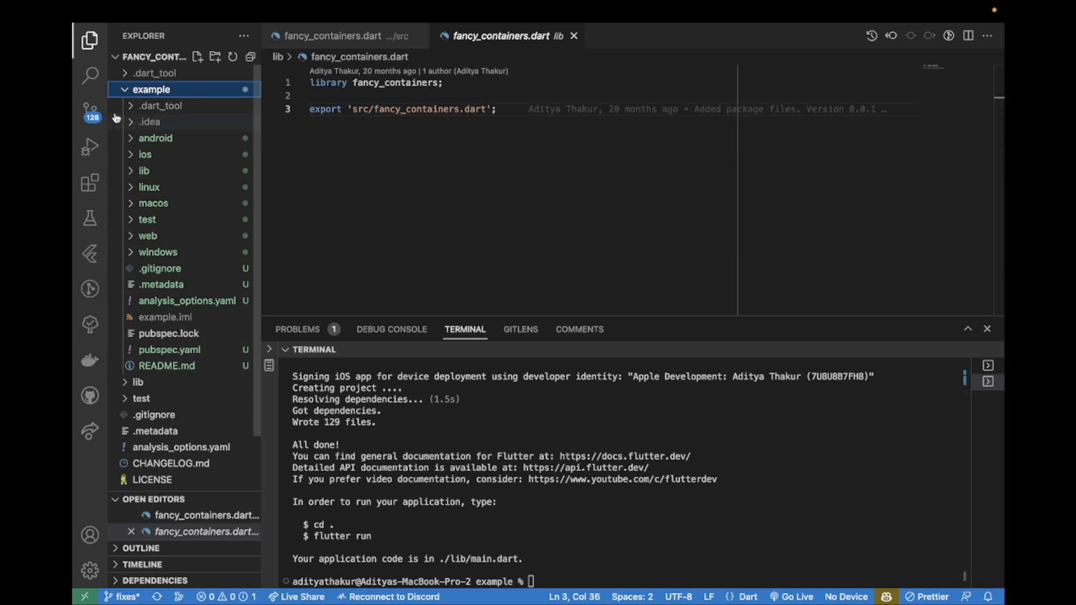
click(151, 89)
text(cd ..)
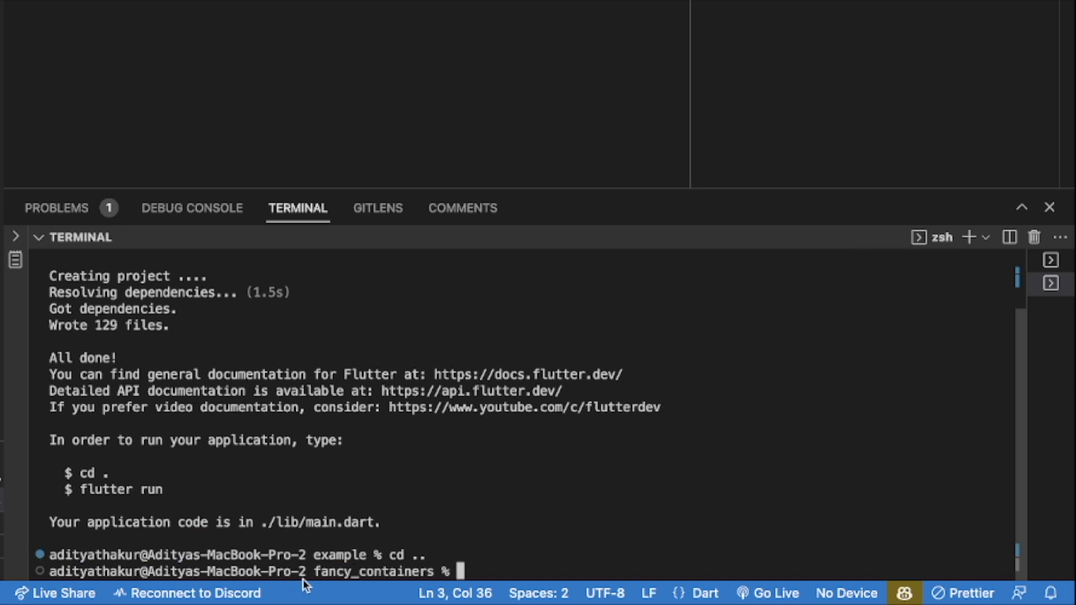
double_click(381, 570)
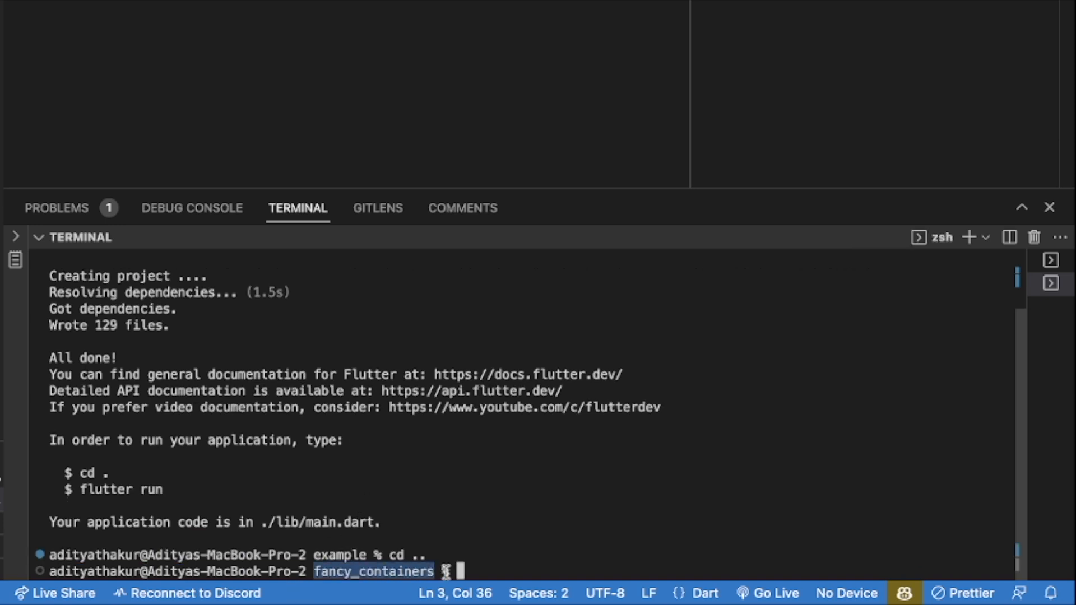
text(flutter)
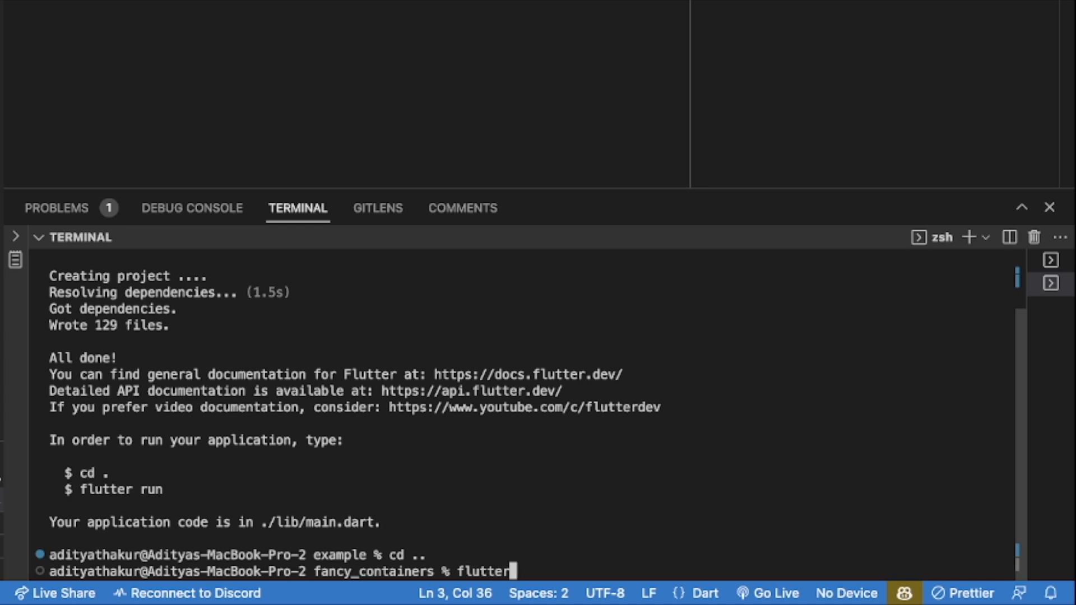
text(create --org com.aditya example)
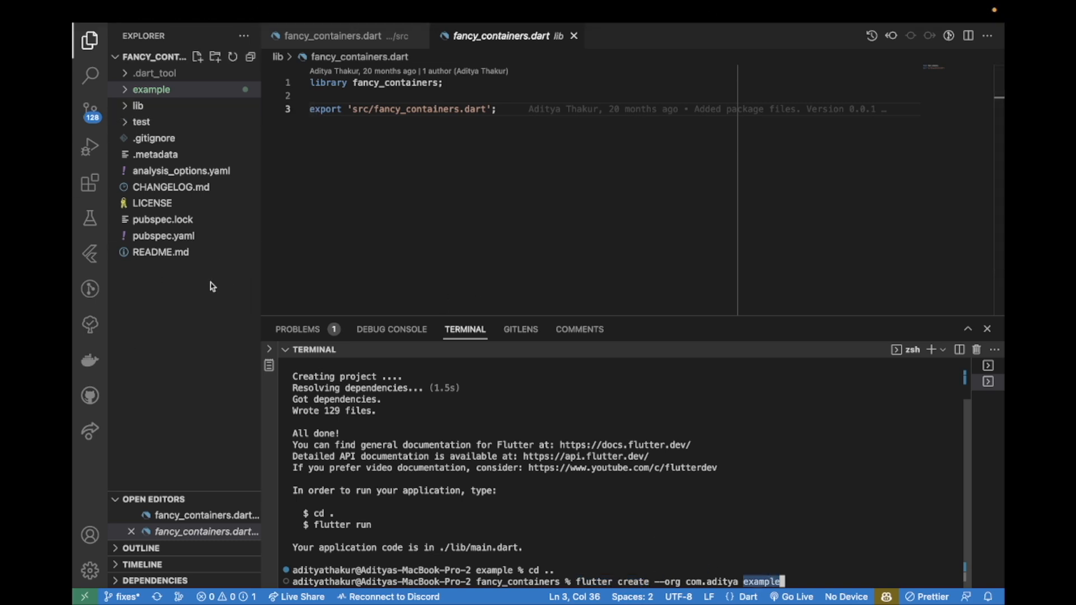
key(BackSpace)
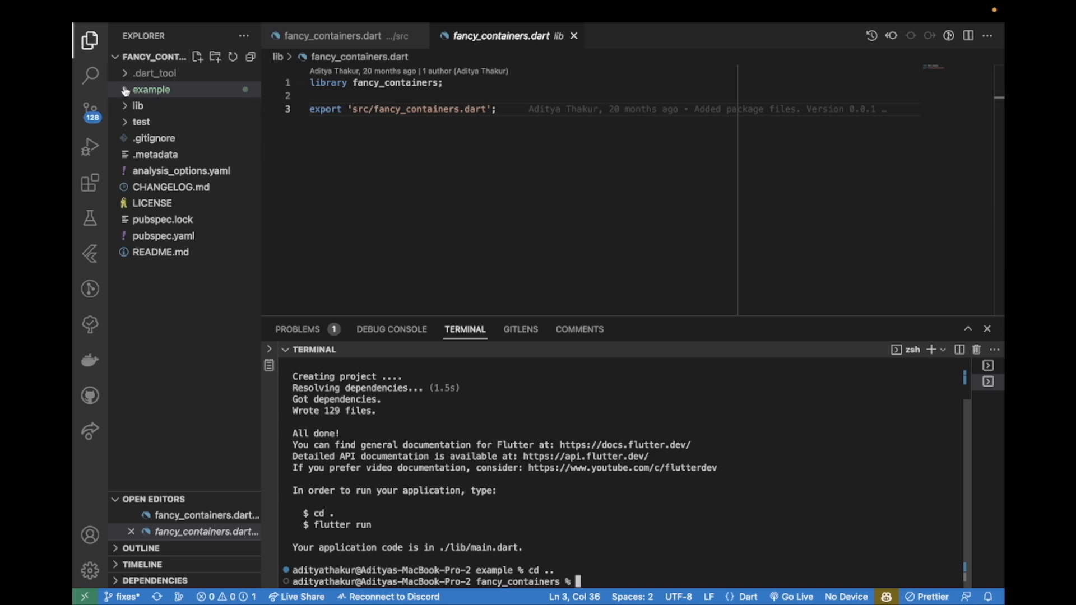
click(151, 89)
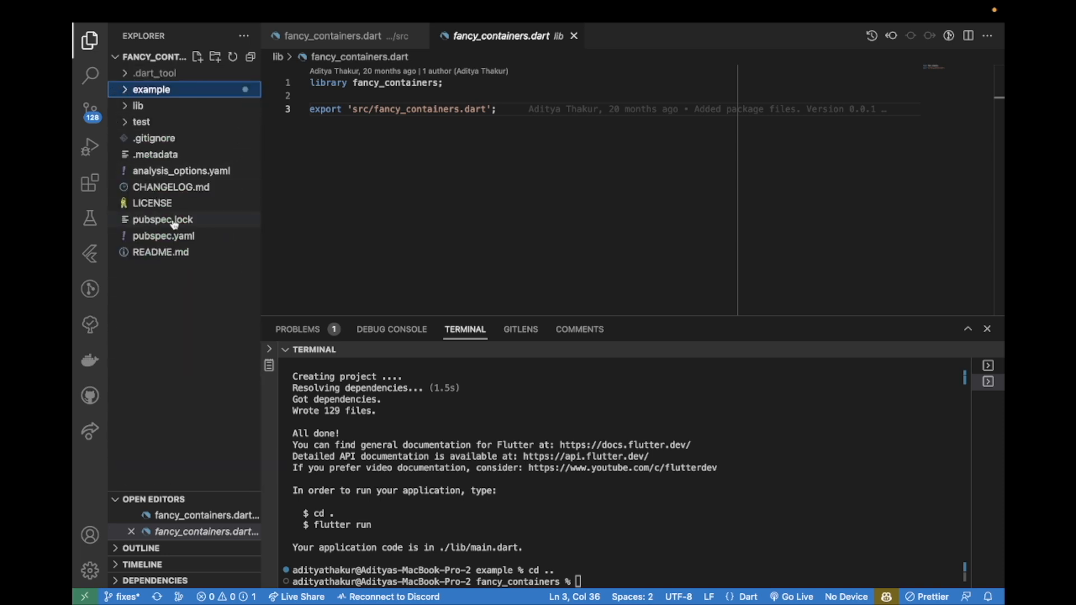
mouse_move(174, 172)
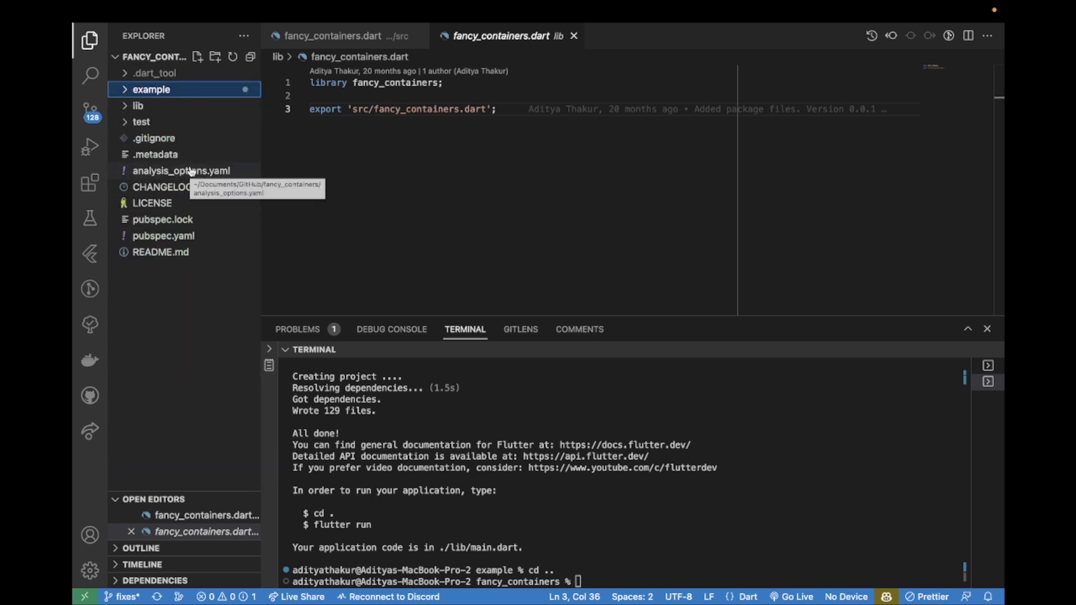
click(150, 89)
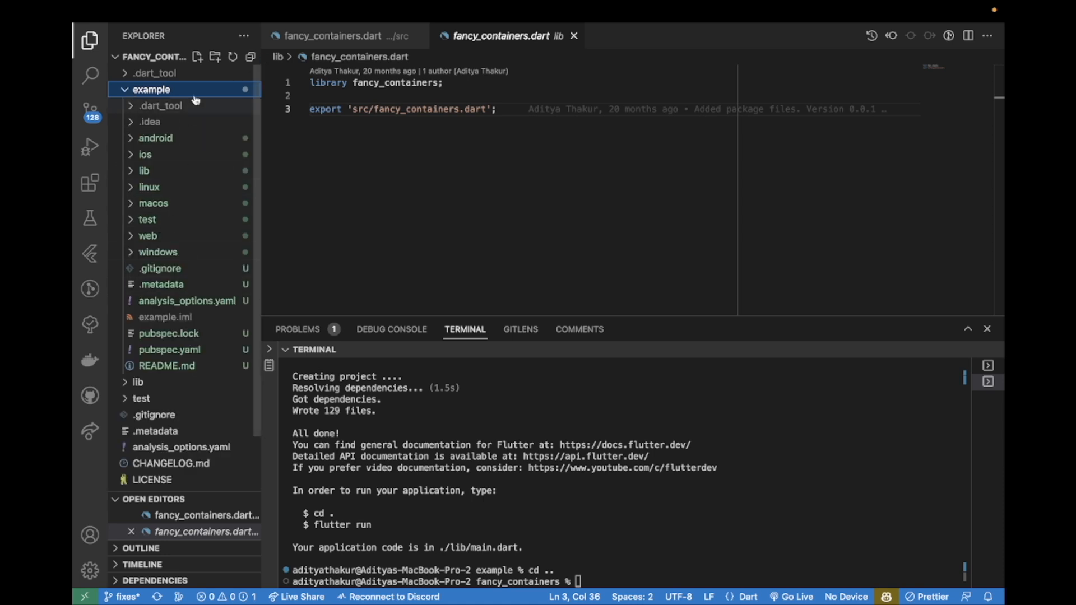
mouse_move(207, 353)
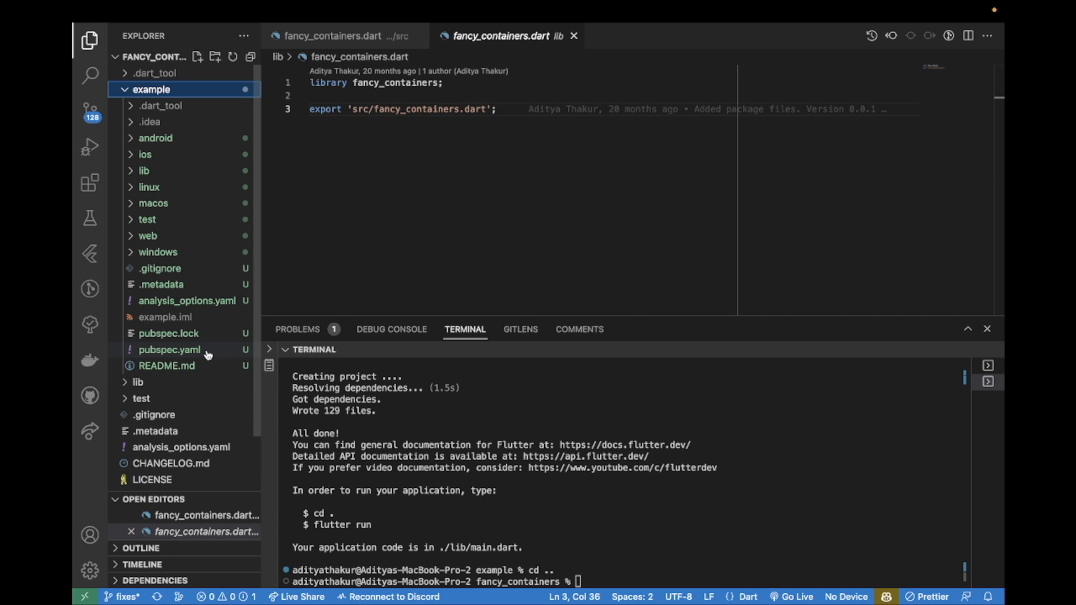
Add fancy_containers with path ../ under dependencies in example/pubspec.yaml, then collapse example
click(168, 349)
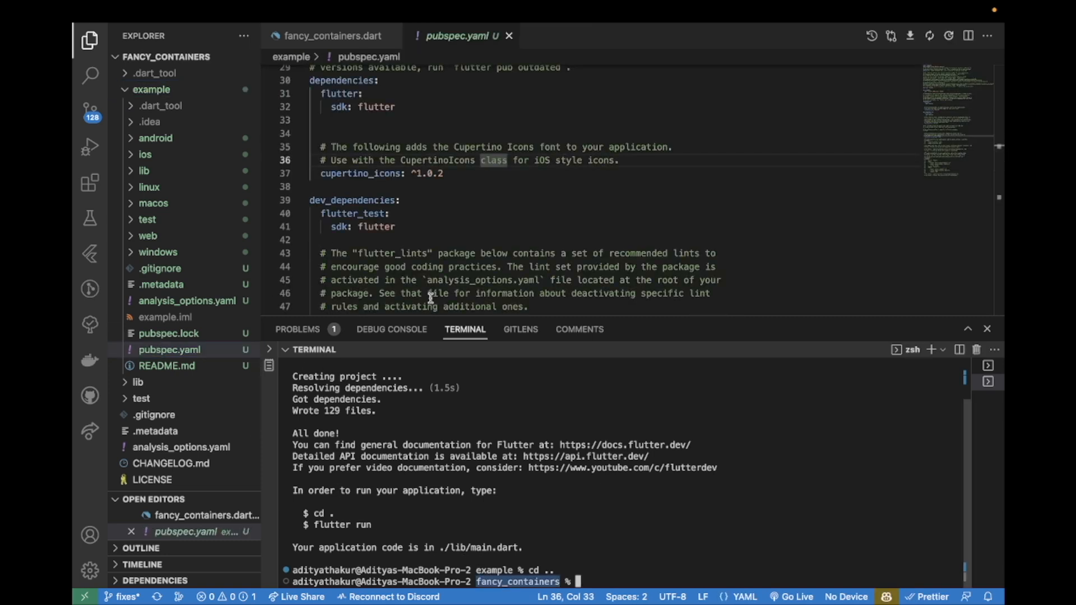
text(fancy_containers:)
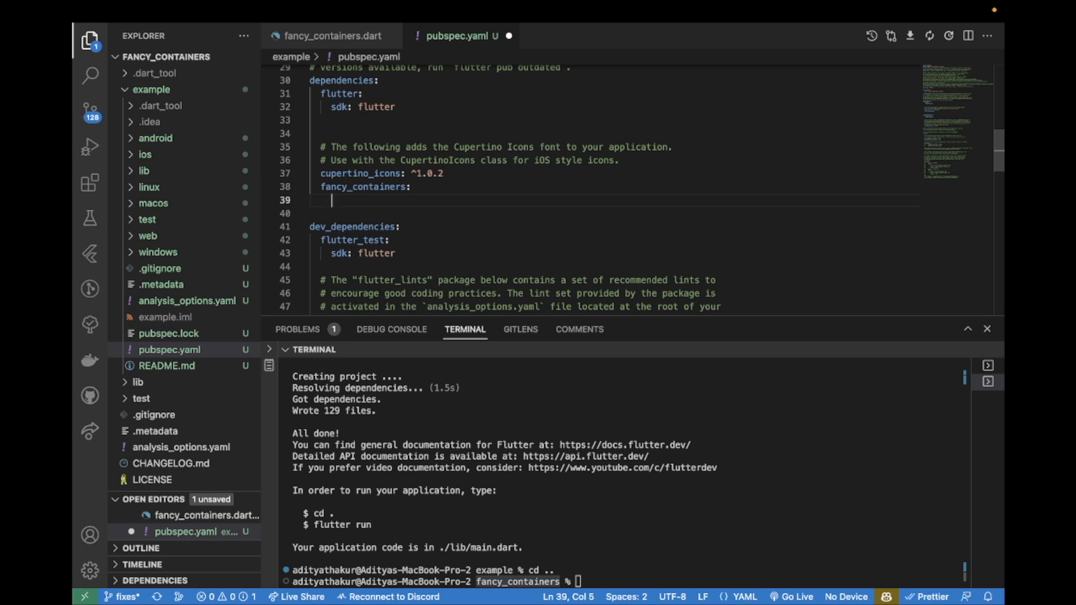
text(path: ..)
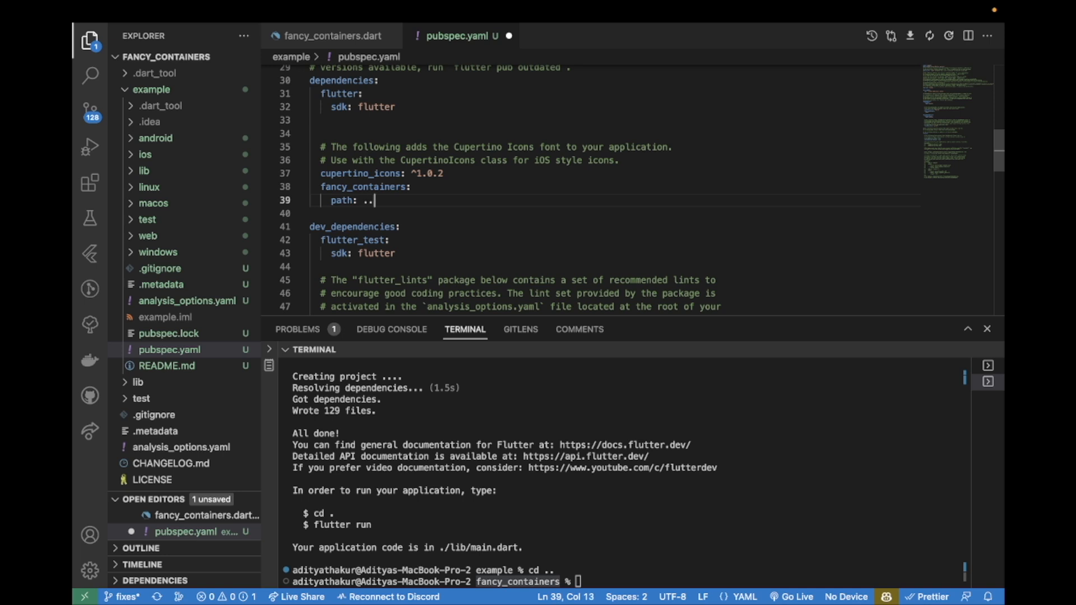
text(/)
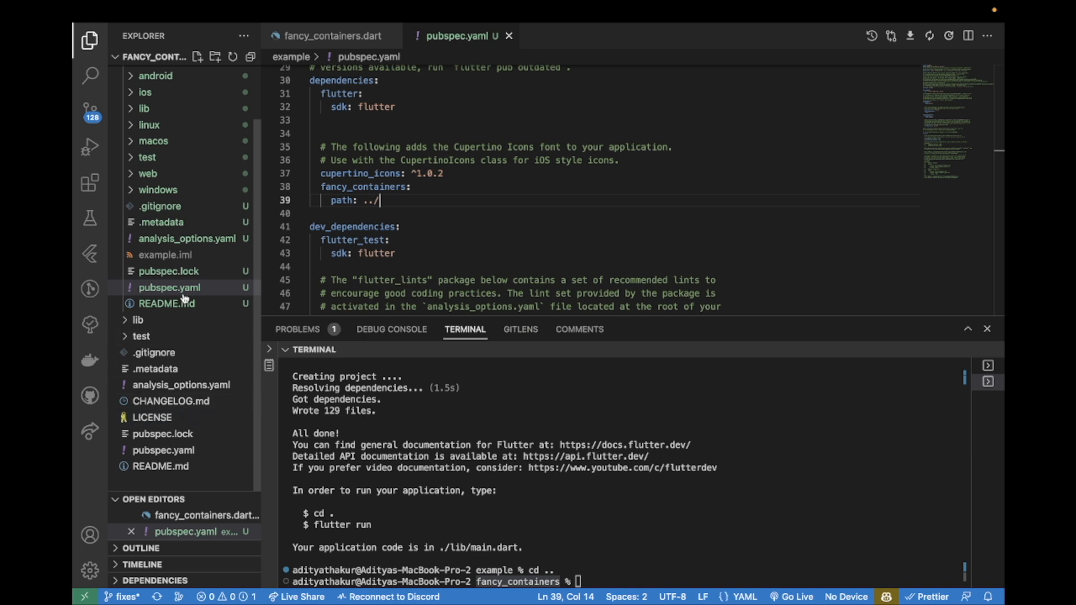
click(150, 89)
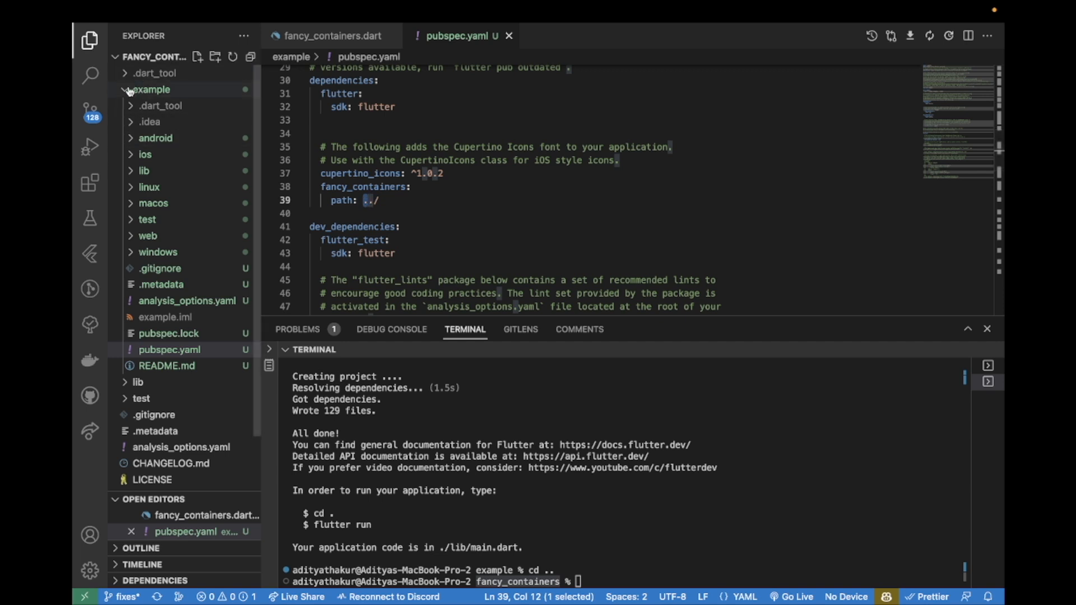
click(150, 89)
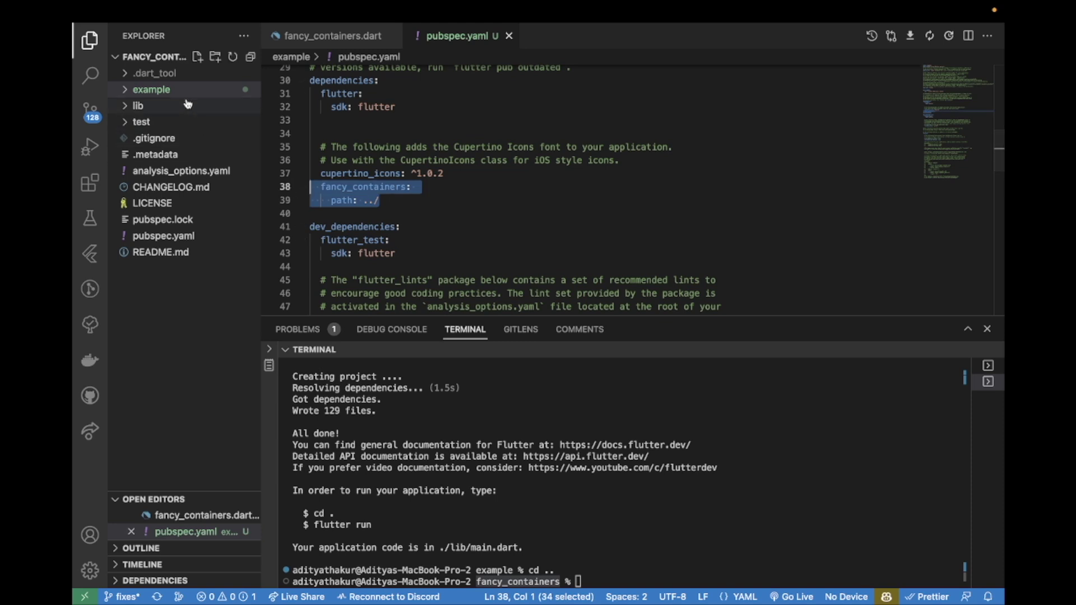
Replace MyHomePage with a stateless HomeScreen whose Scaffold body is FancyContainer 'Hello World'
click(151, 89)
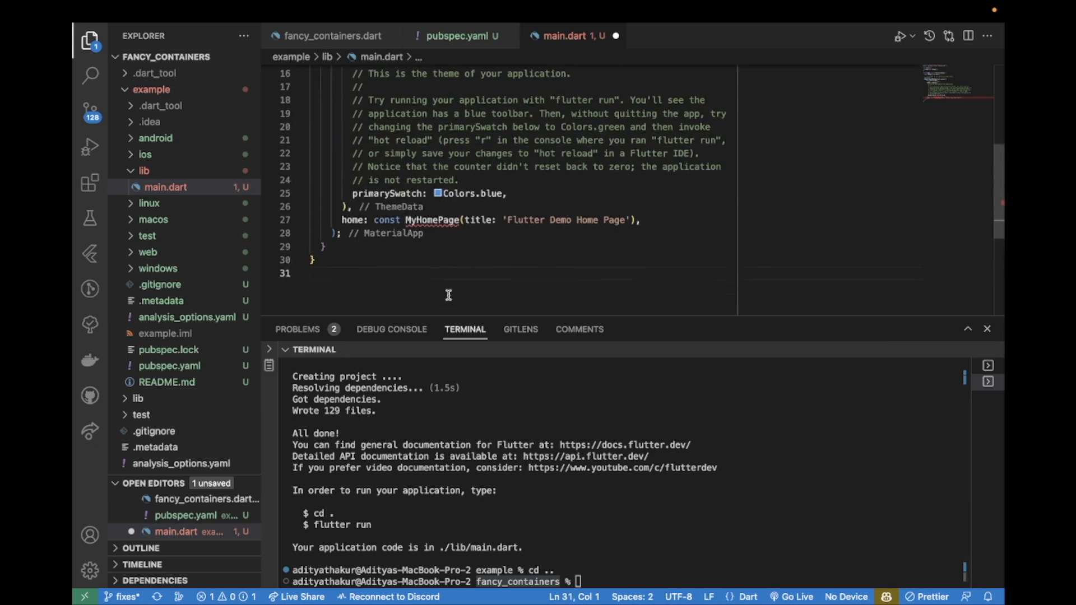
text(stle)
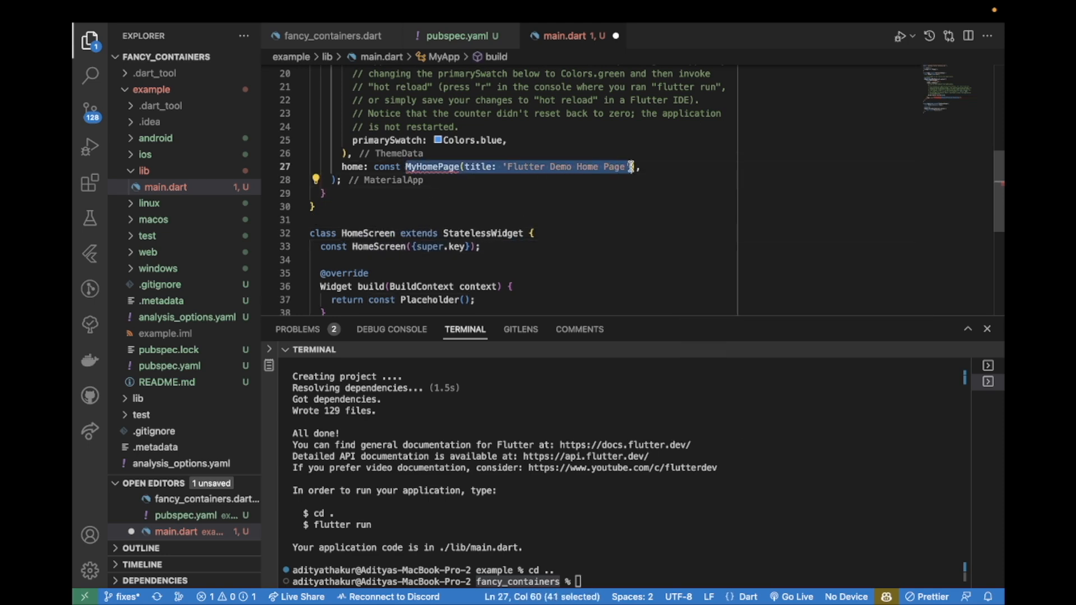
text(HomeScreen(),)
click(398, 300)
text(return Scaffold()
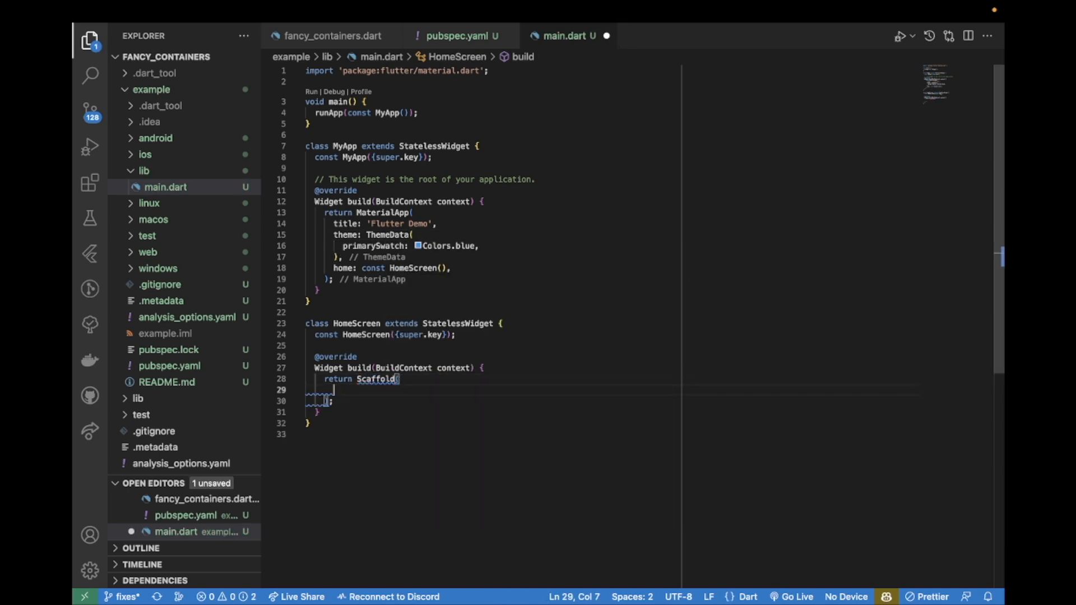
text(body: ,)
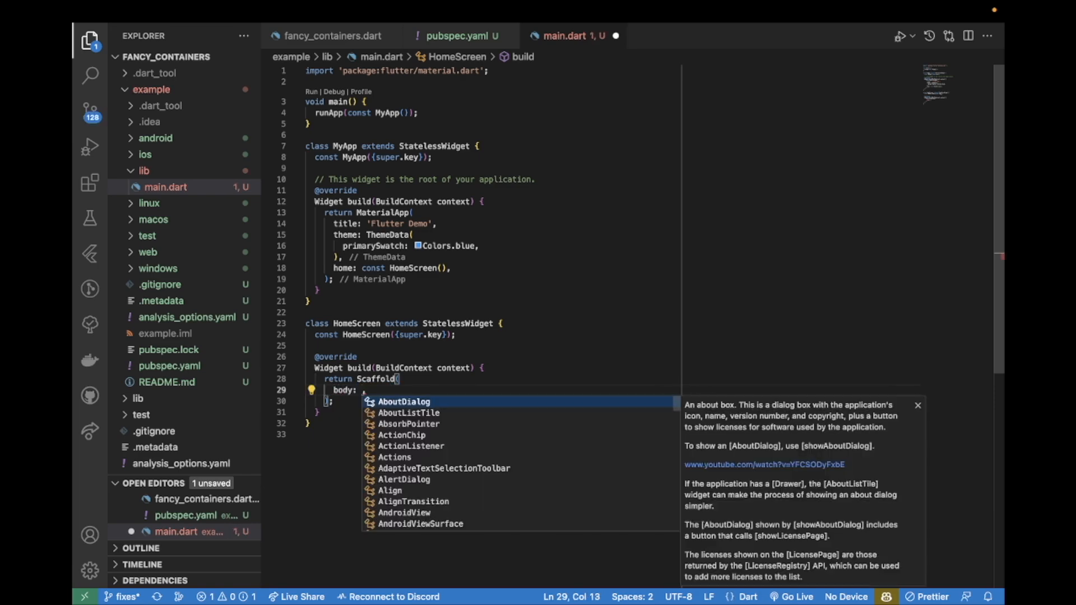
text(Fancy)
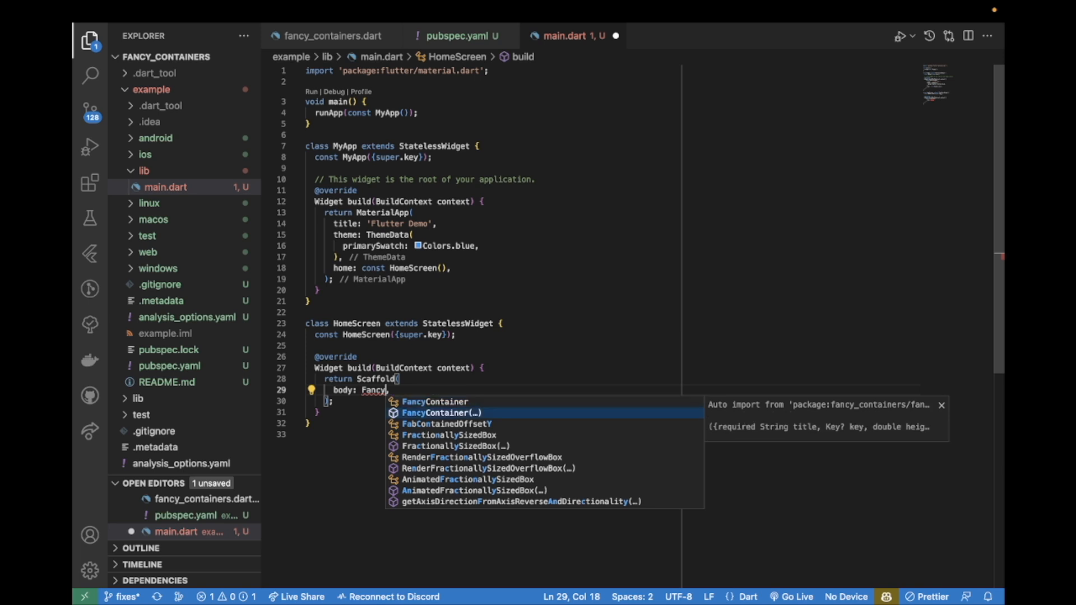
click(438, 412)
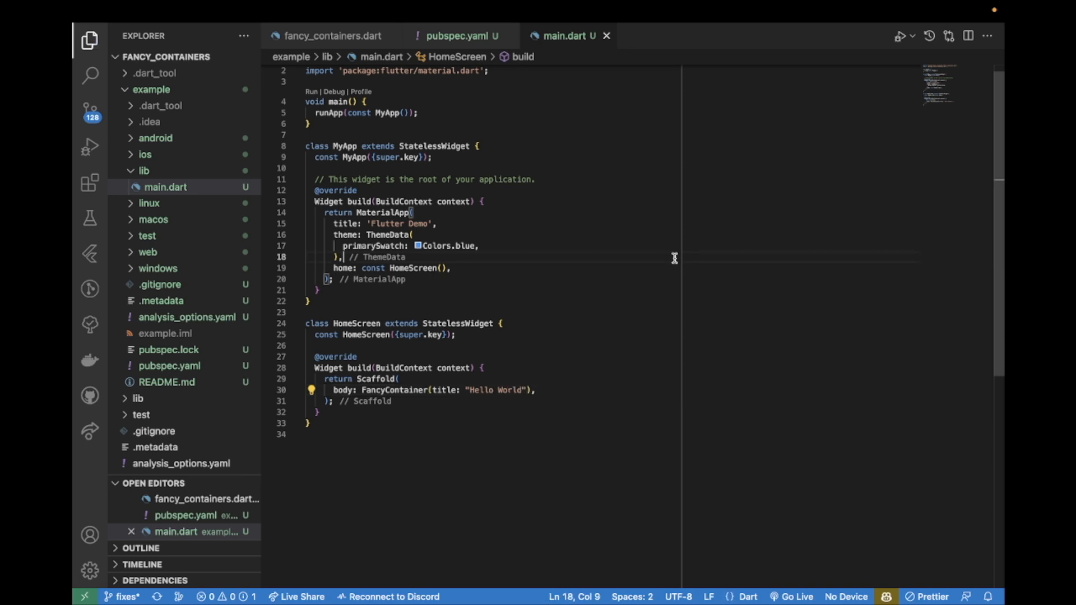
Run the example app with Chrome as the target device
click(848, 597)
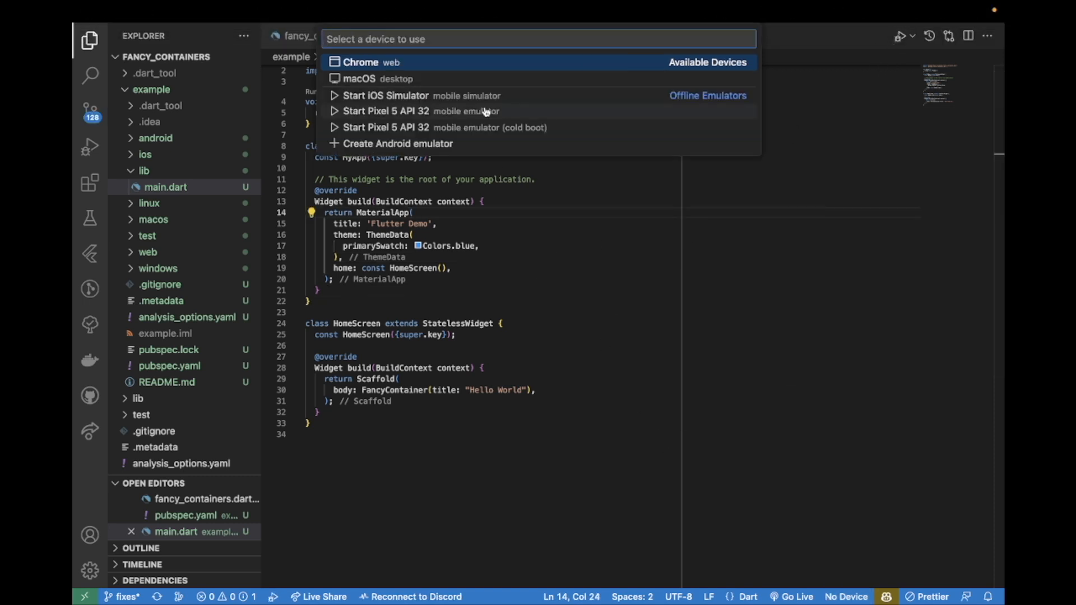
click(353, 62)
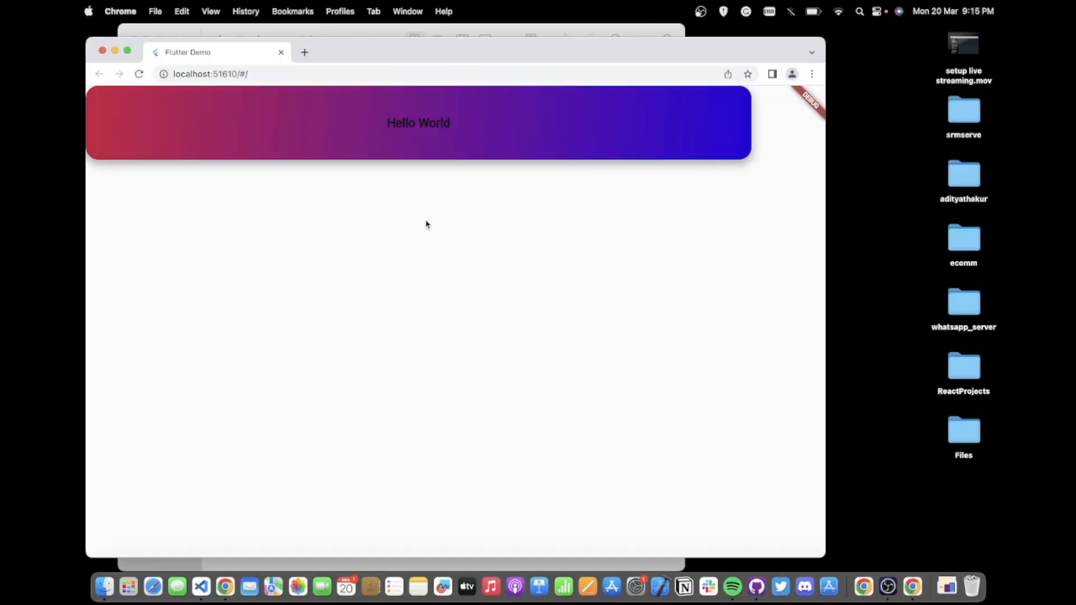
mouse_move(435, 142)
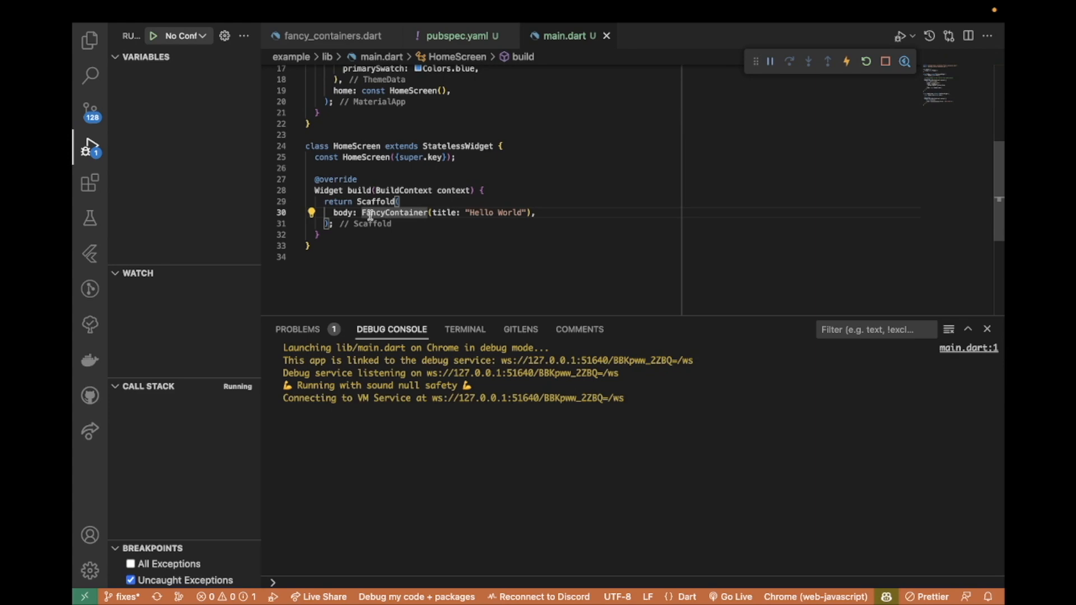
Wrap FancyContainer in Center and add titleStyle TextStyle(color: Colors.white)
text(Center(child:)
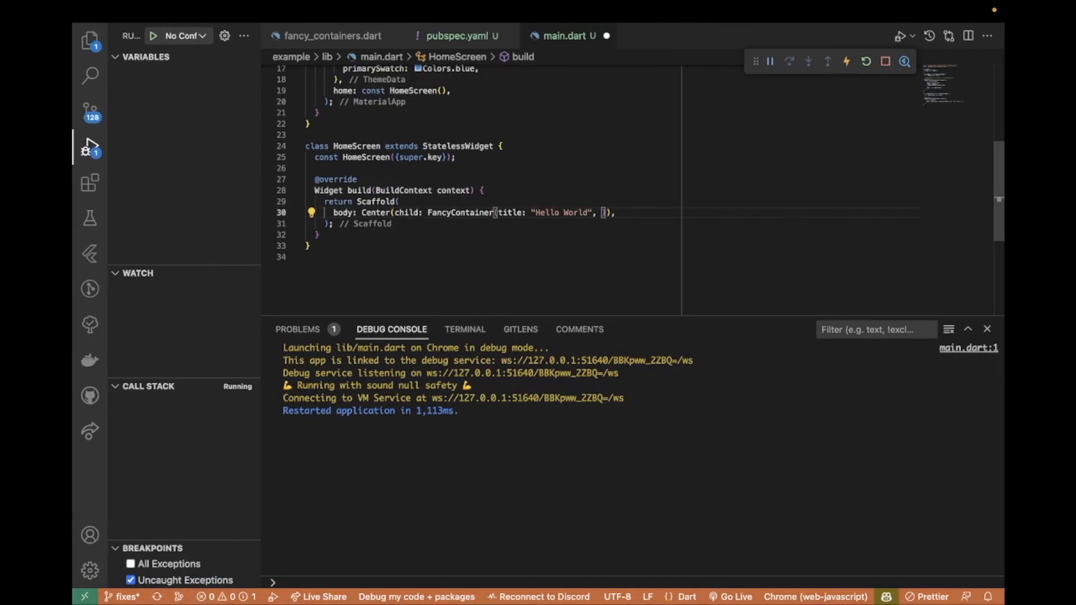
text(titleStyle: Text)
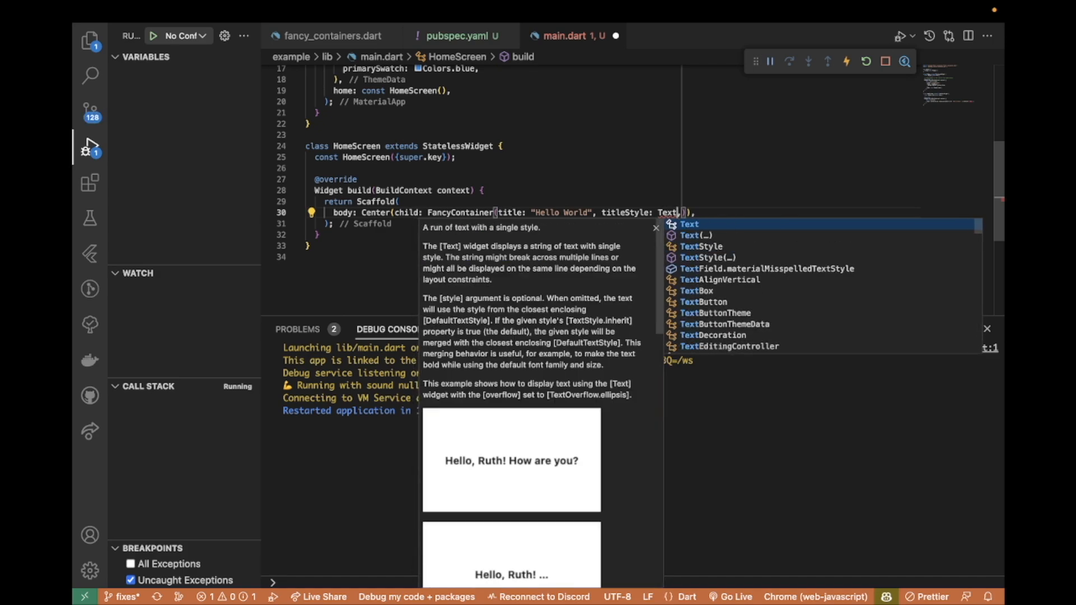
text(TextStyle(color: Colors.white),)
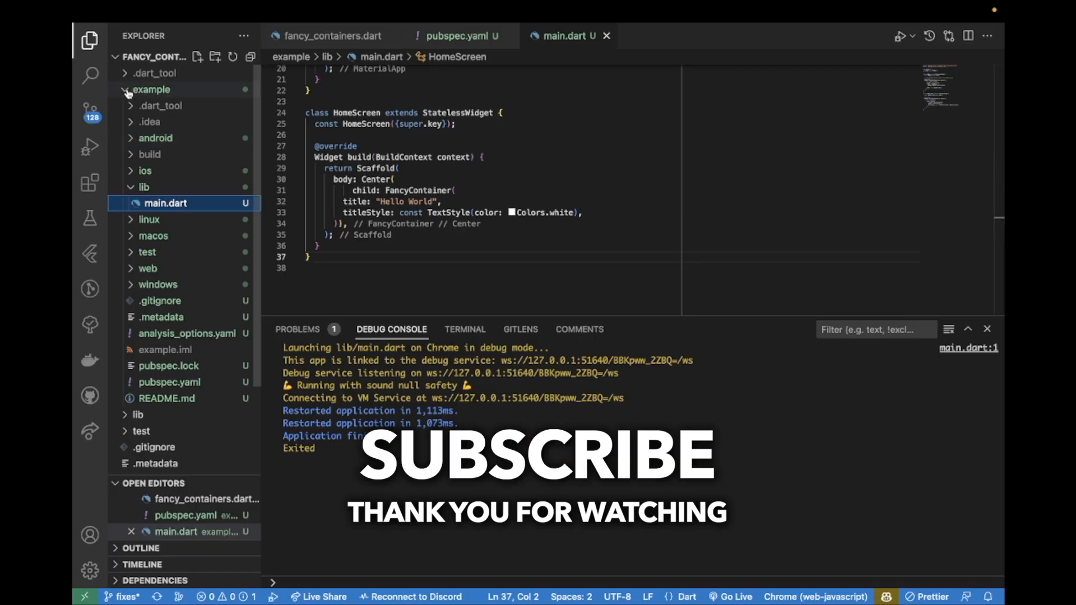
Collapse the example folder in Explorer and switch the panel to the TERMINAL tab
click(128, 89)
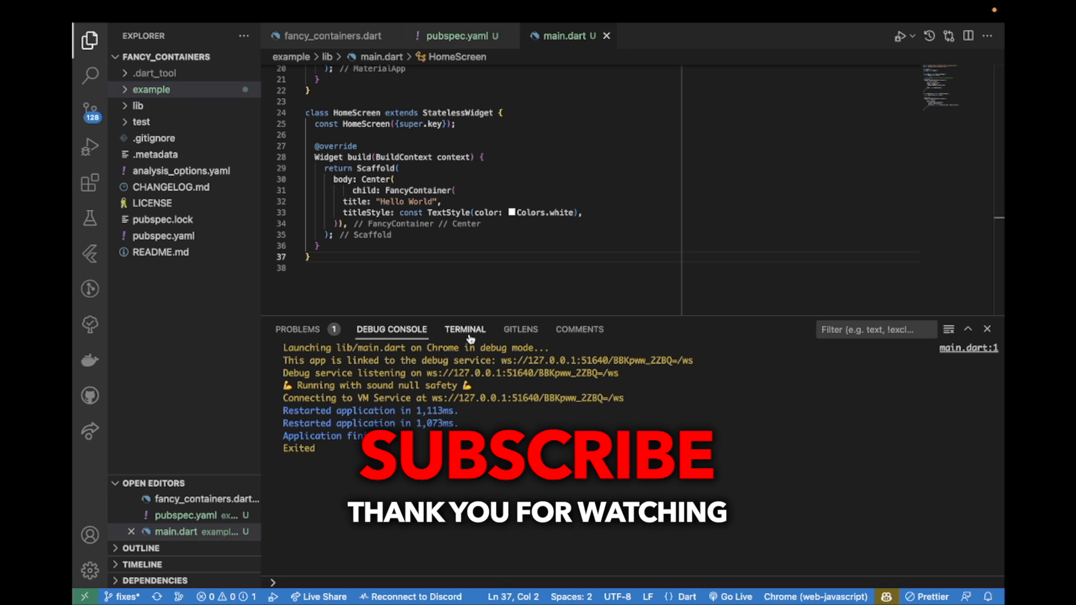
click(465, 329)
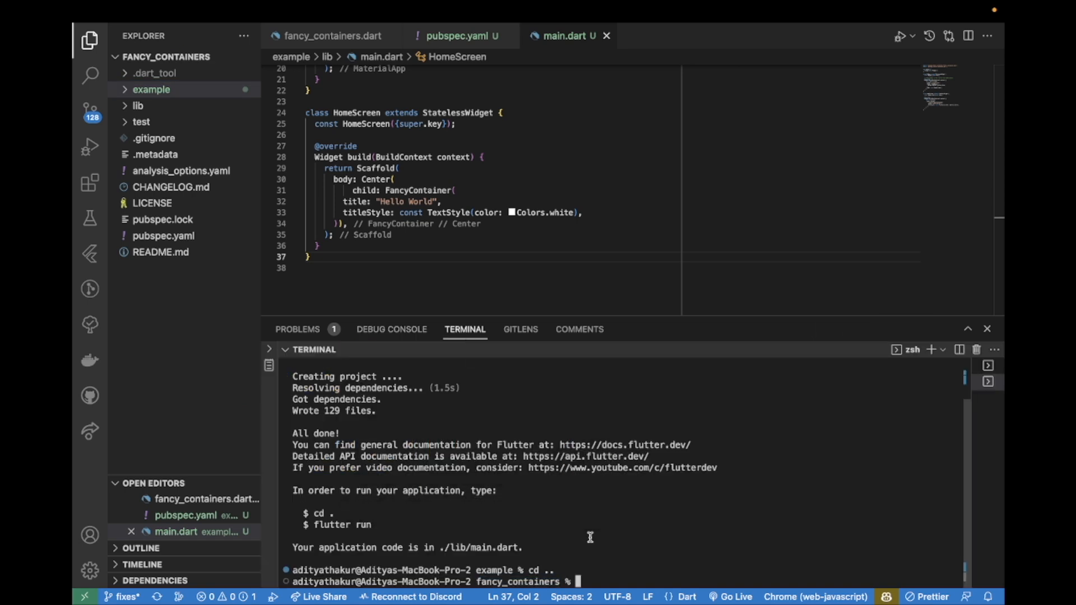
mouse_move(508, 546)
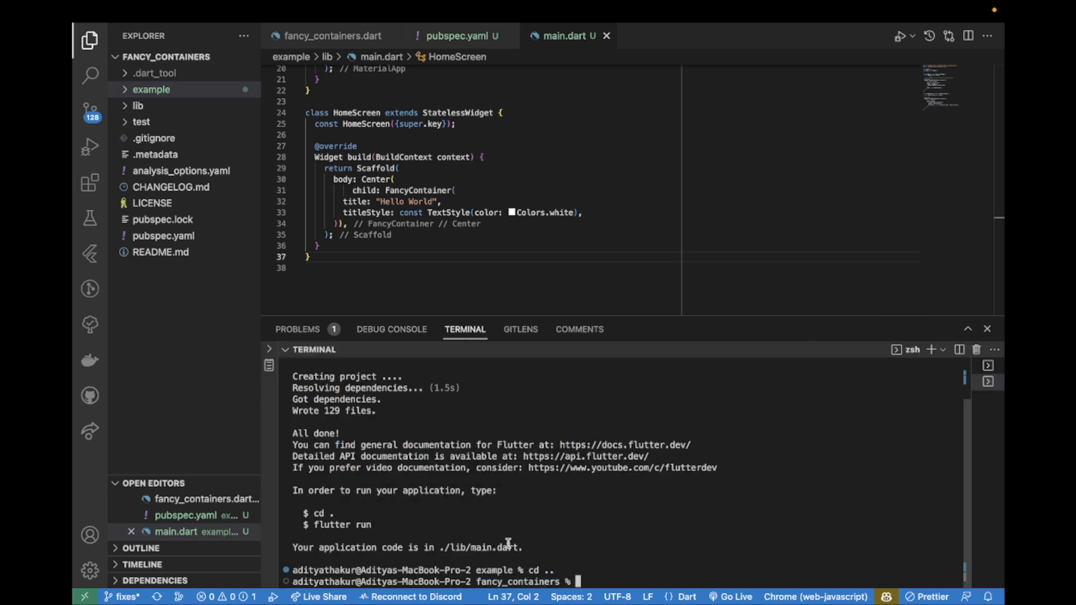